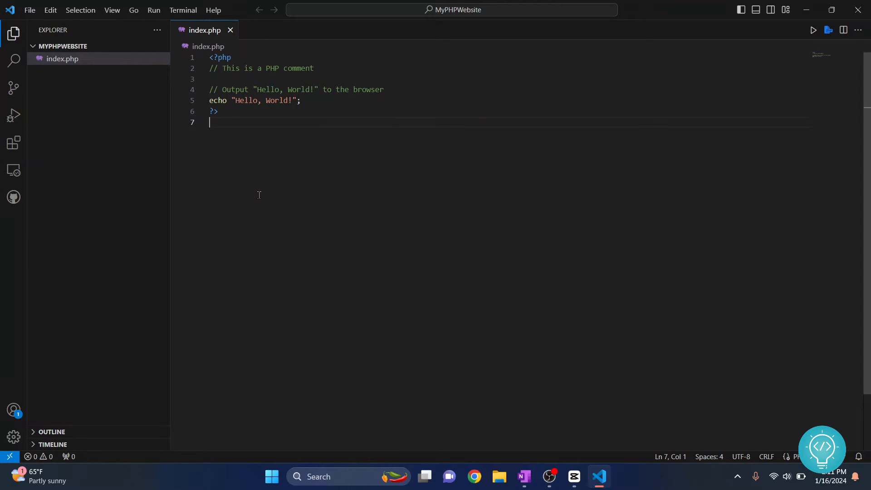
mouse_move(179, 27)
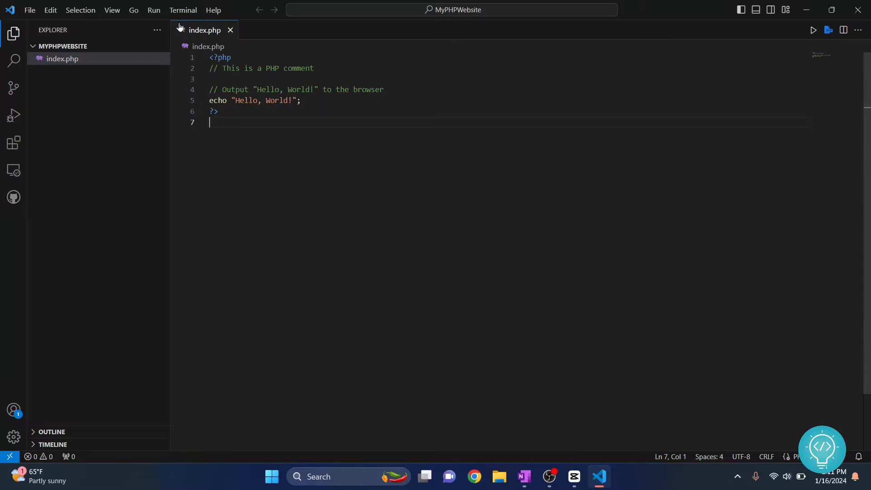
Attempt to start debugging index.php and dismiss the missing PHP debugger prompt.
click(155, 10)
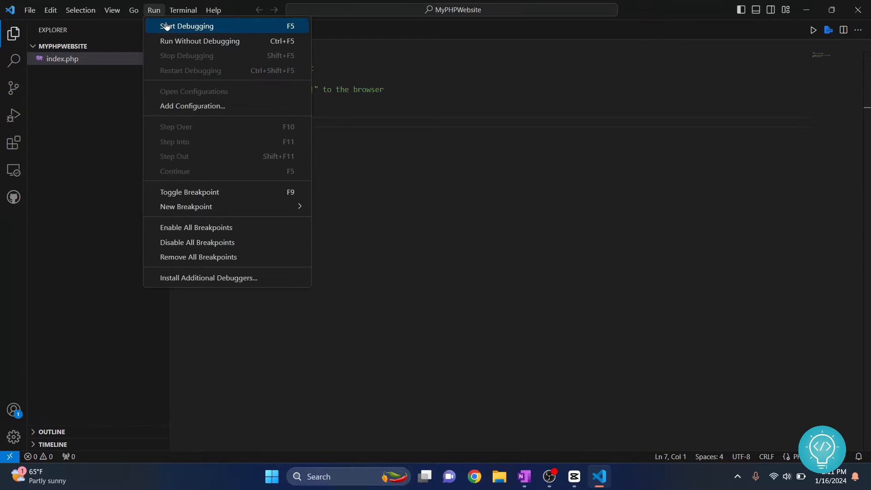
click(187, 25)
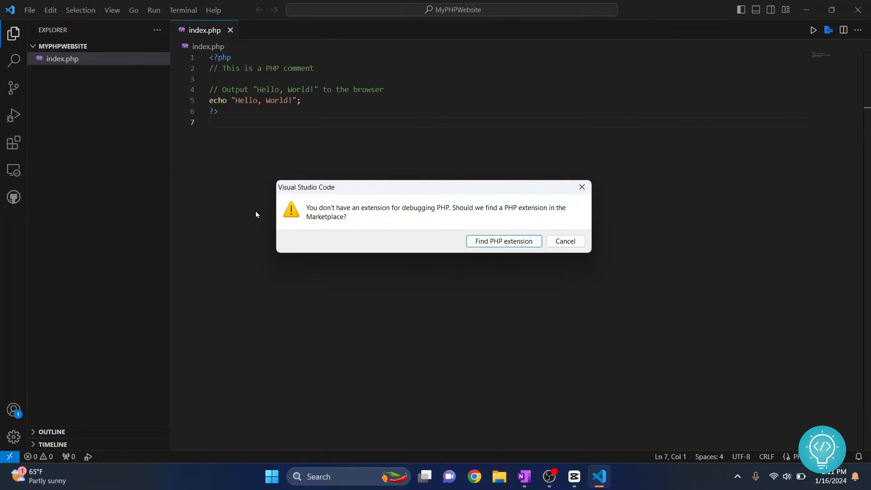
click(564, 242)
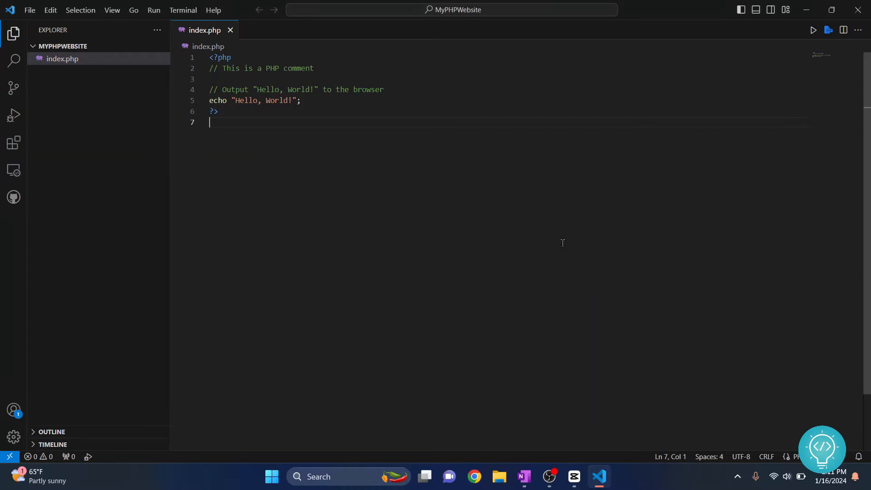
mouse_move(172, 35)
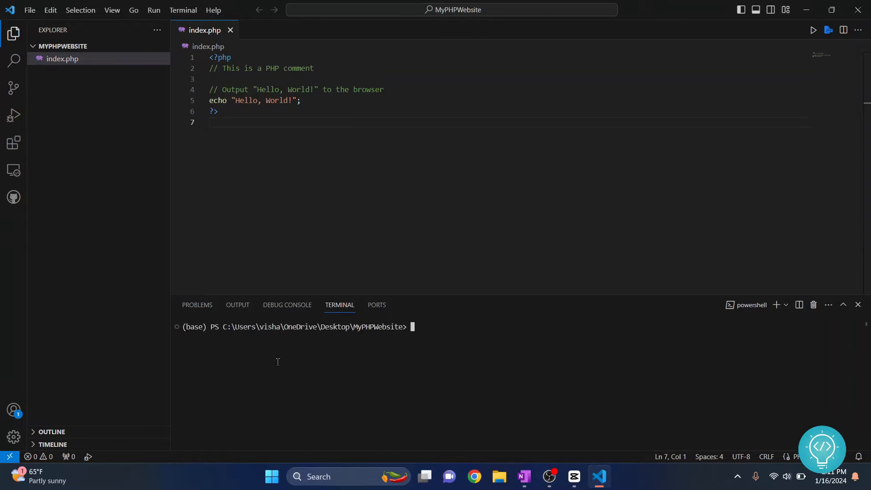
Run php .\index.php in the terminal, which reports php is not recognized.
text(php .\index.php)
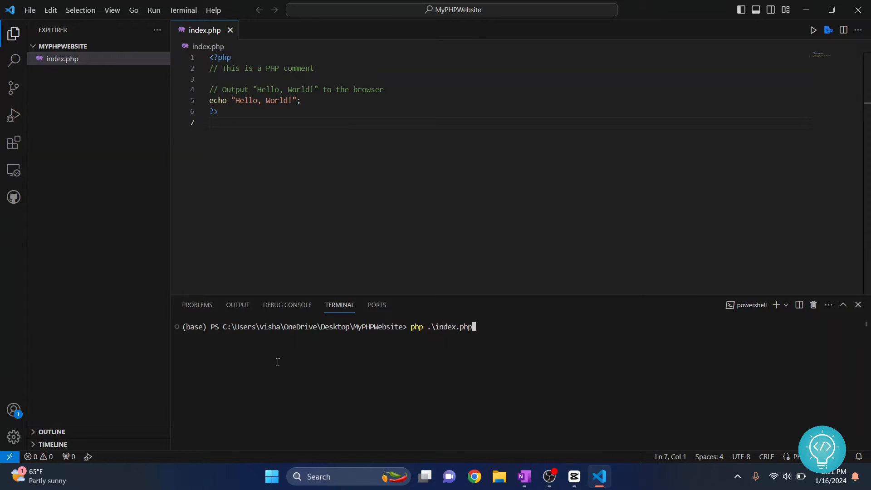
key(Return)
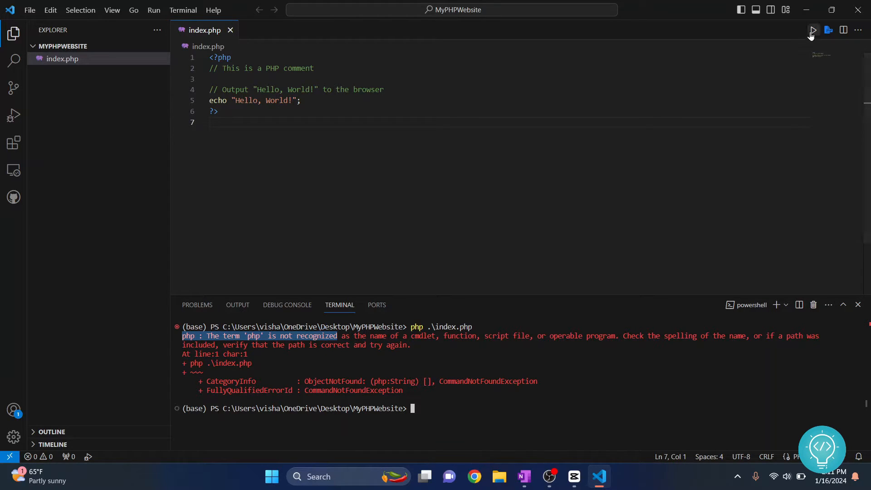
Run index.php via Run Code, still getting the php not recognized error, then switch to File Explorer.
click(786, 305)
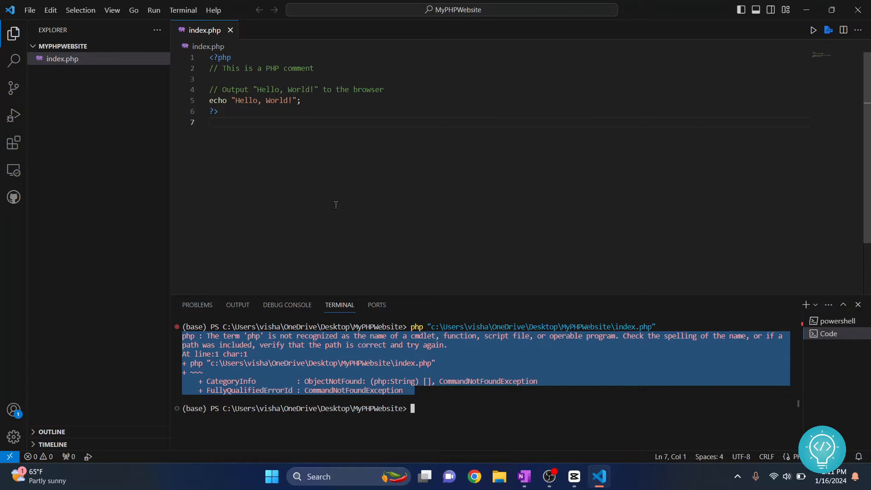
mouse_move(320, 264)
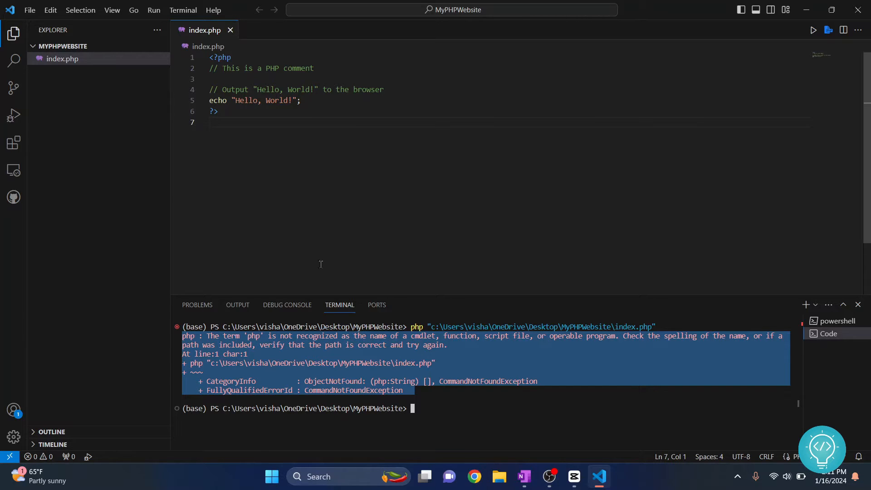
click(267, 356)
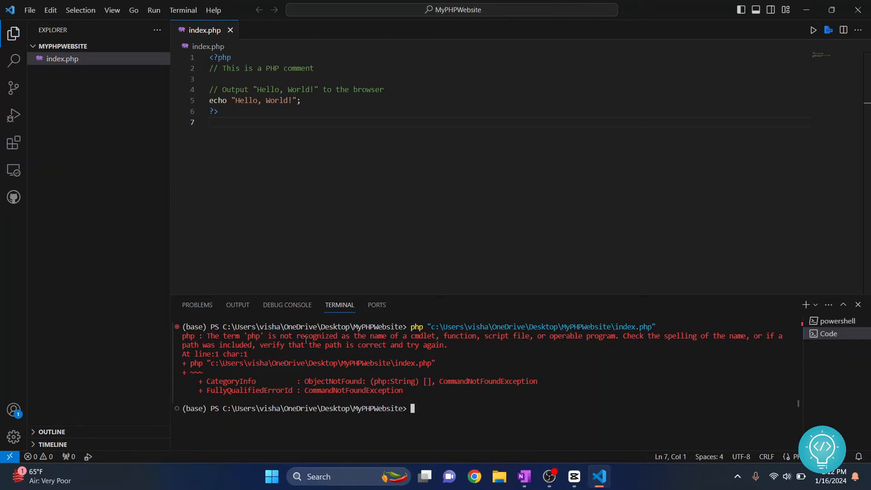
mouse_move(432, 413)
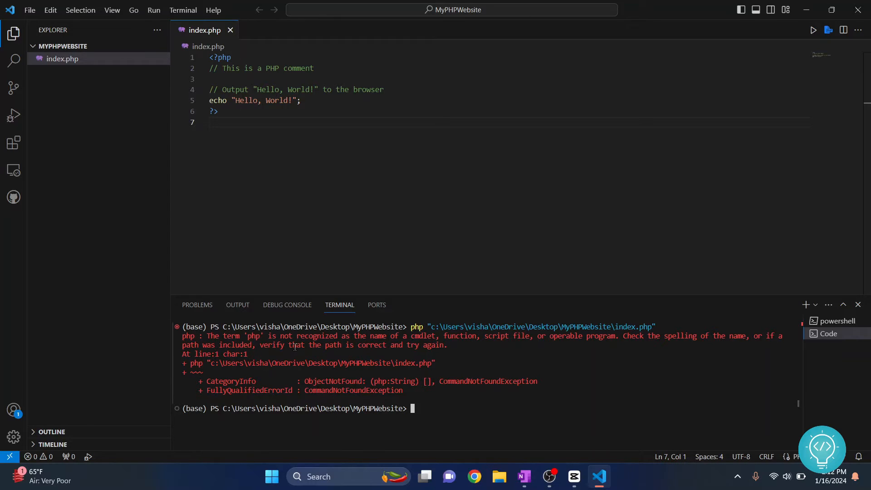
click(498, 476)
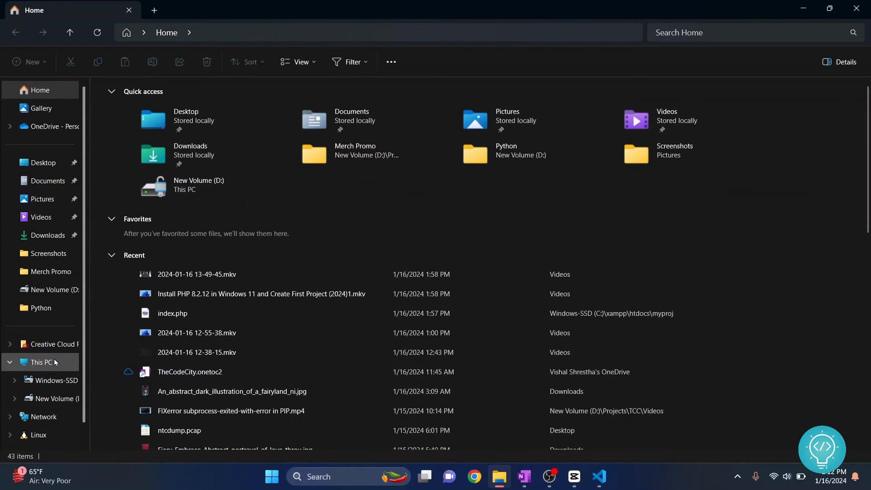
Browse into C:\xampp\php and locate php.exe.
click(58, 380)
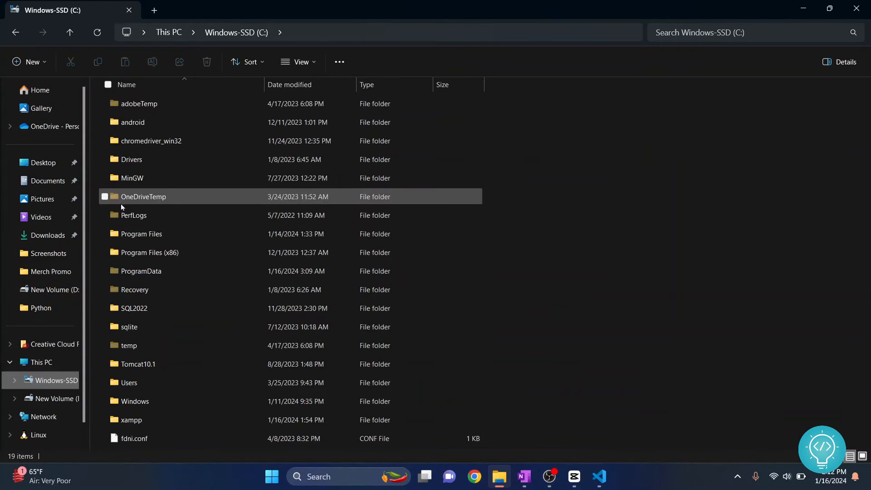
double_click(132, 420)
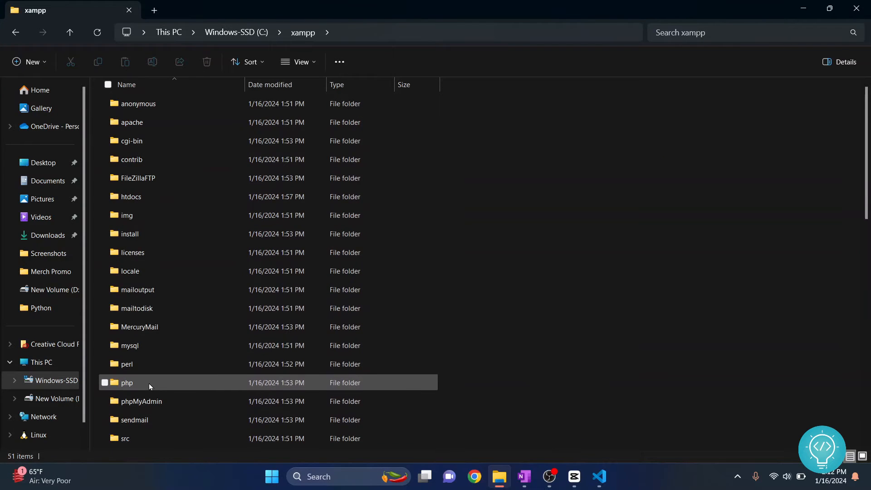
double_click(127, 382)
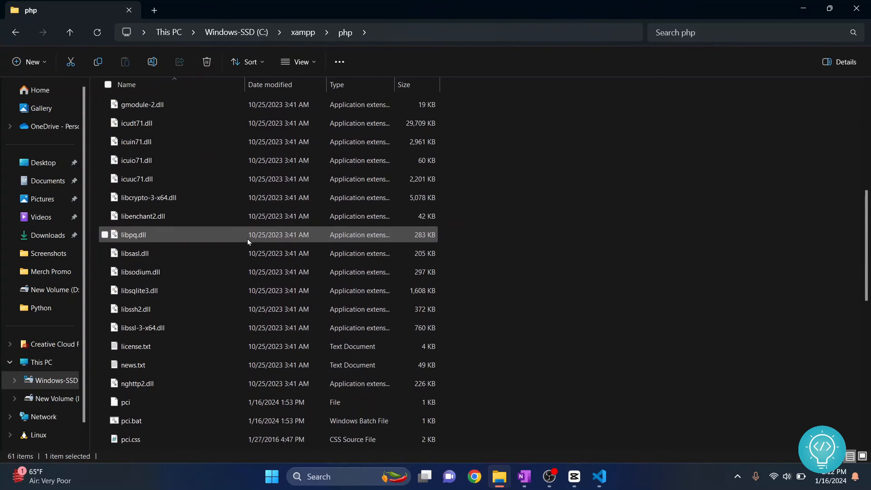
scroll(down, 3)
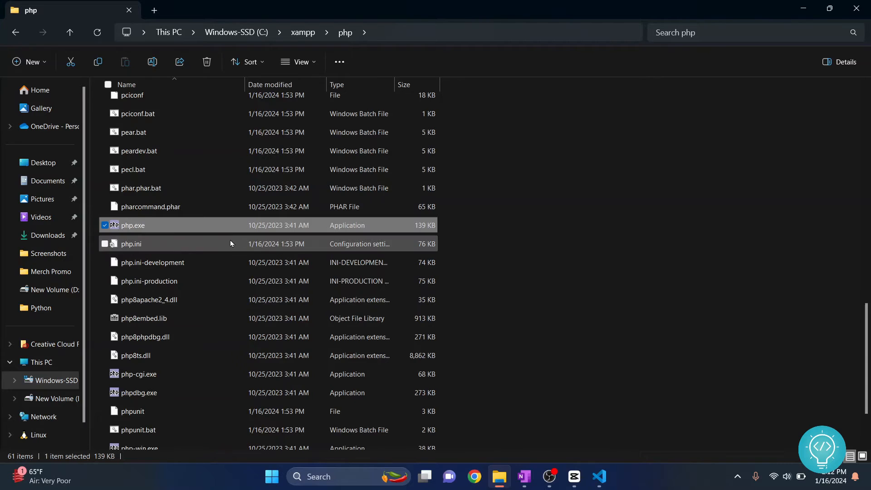
Reveal the php folder's full path and return to the C drive listing.
click(345, 32)
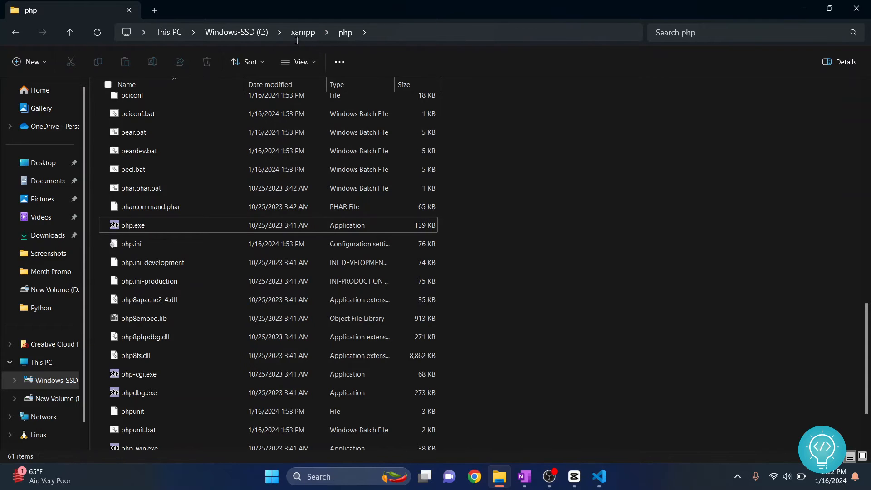
click(69, 33)
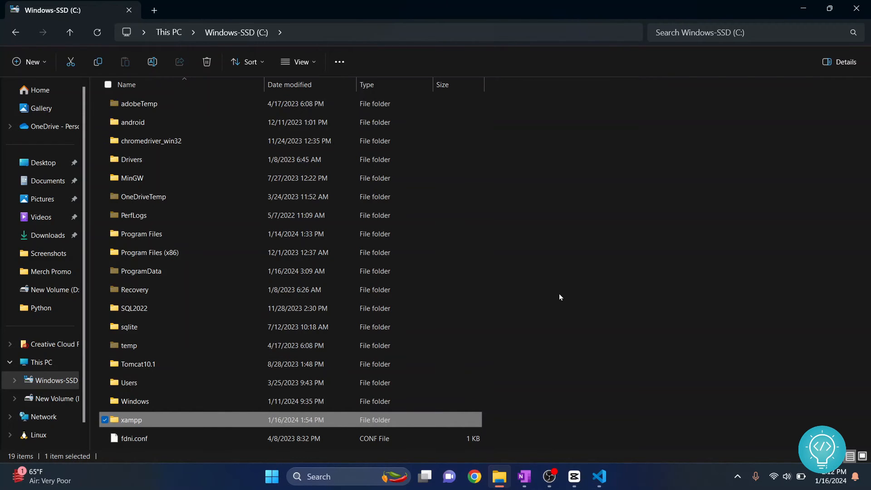
click(560, 298)
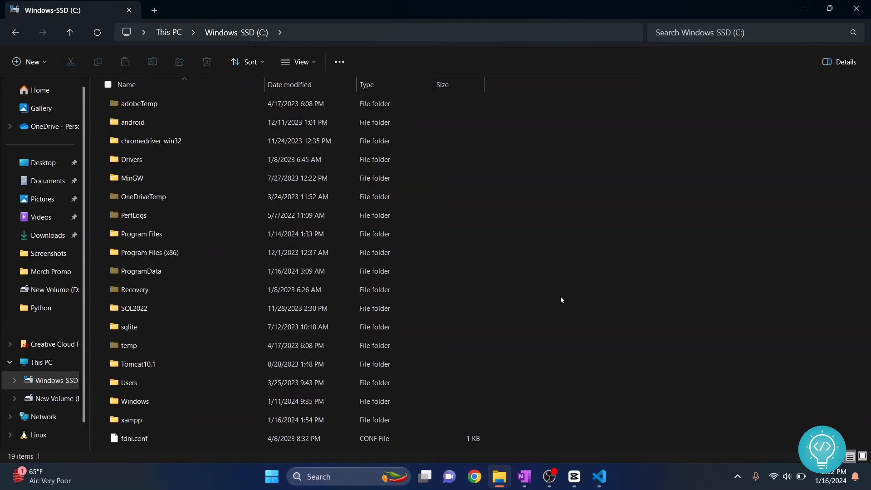
Search Start for 'envri' and launch the system environment variables settings.
text(envr)
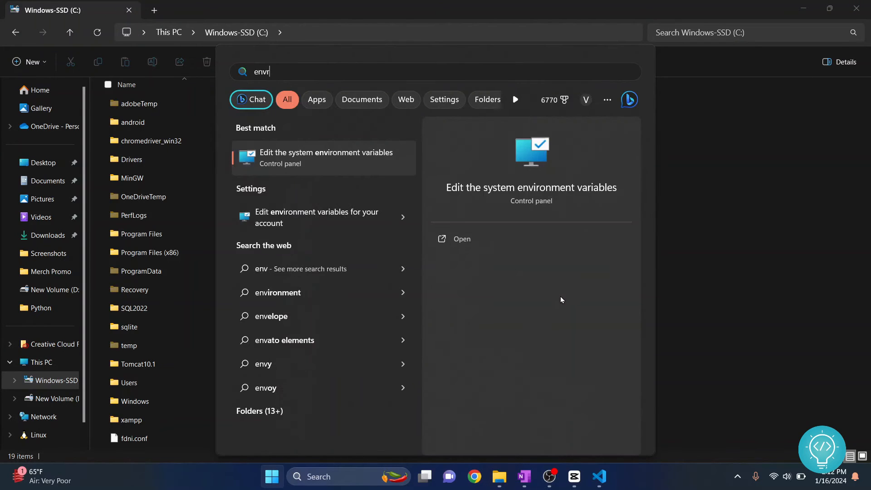
text(i)
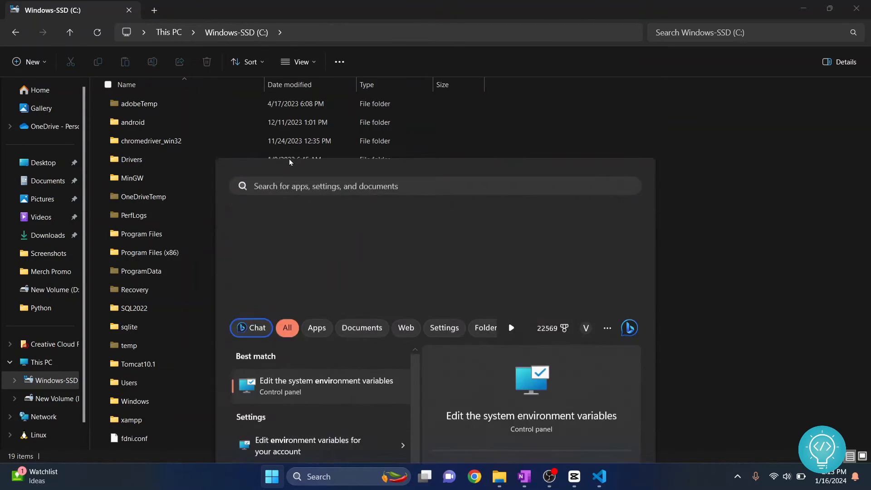
click(326, 385)
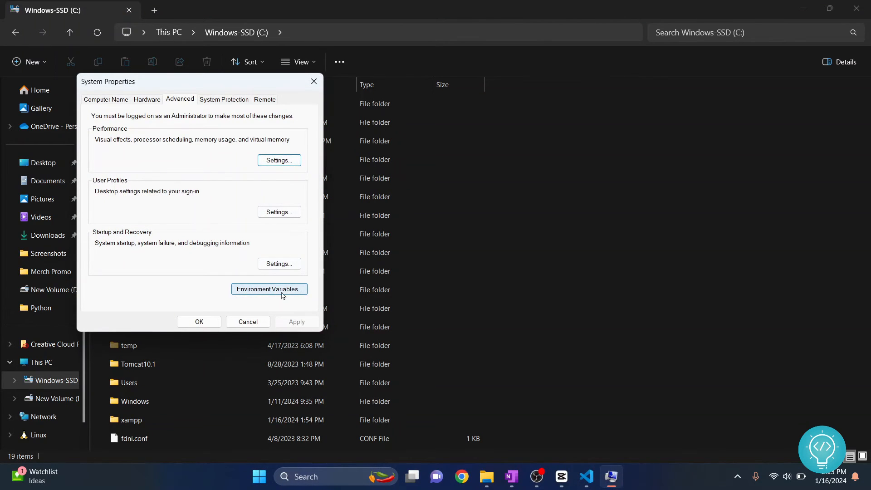
Open Environment Variables and select the Path entry under System variables.
click(269, 289)
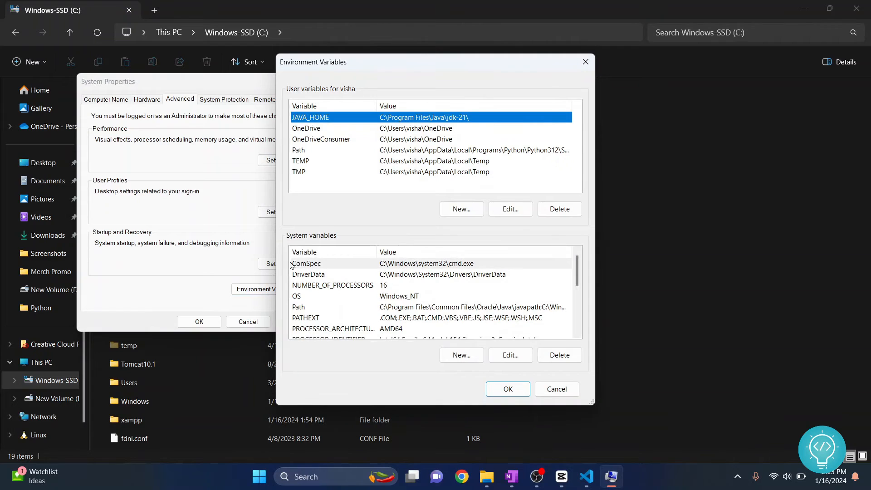
mouse_move(362, 129)
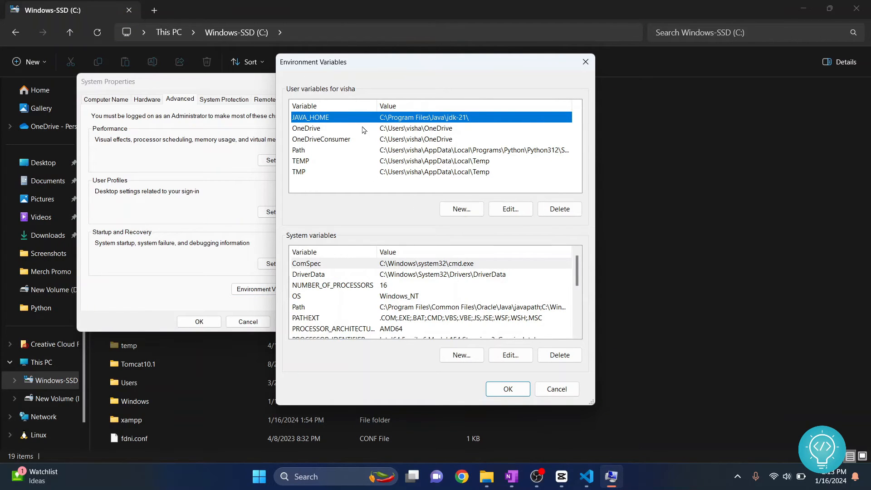
mouse_move(338, 121)
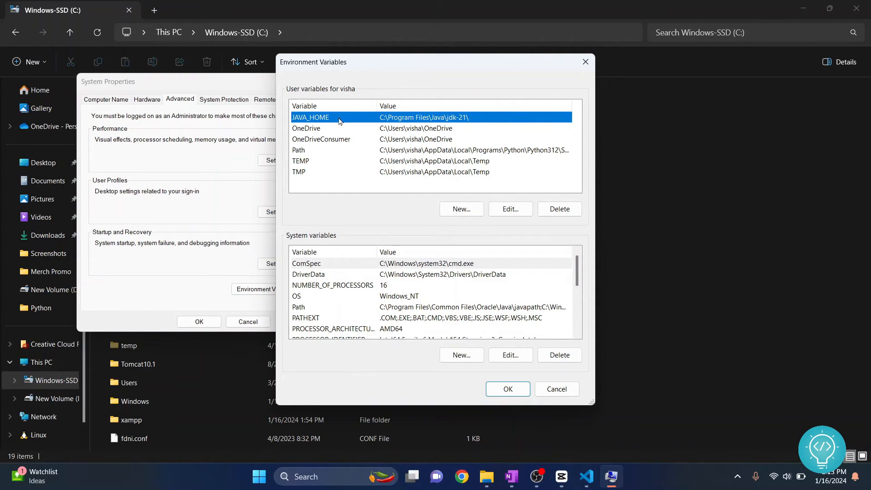
mouse_move(398, 306)
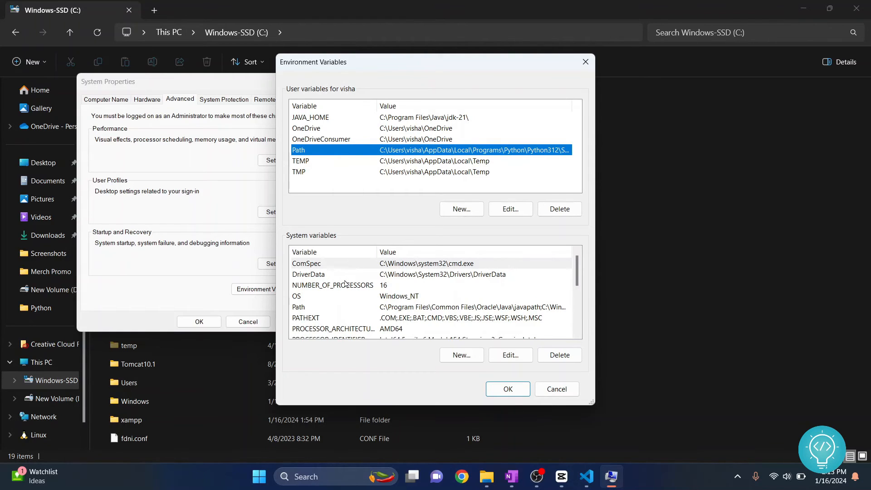
click(389, 306)
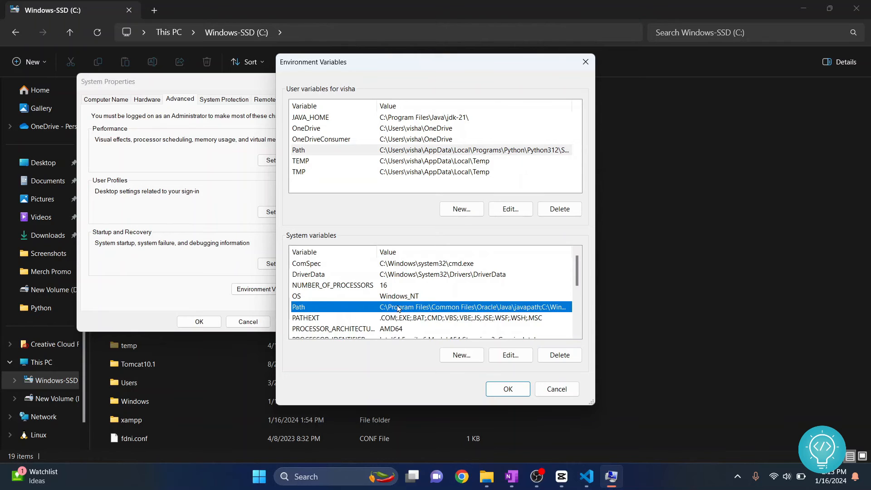
Add C:\xampp\php as a new system Path entry and save the changes.
click(509, 355)
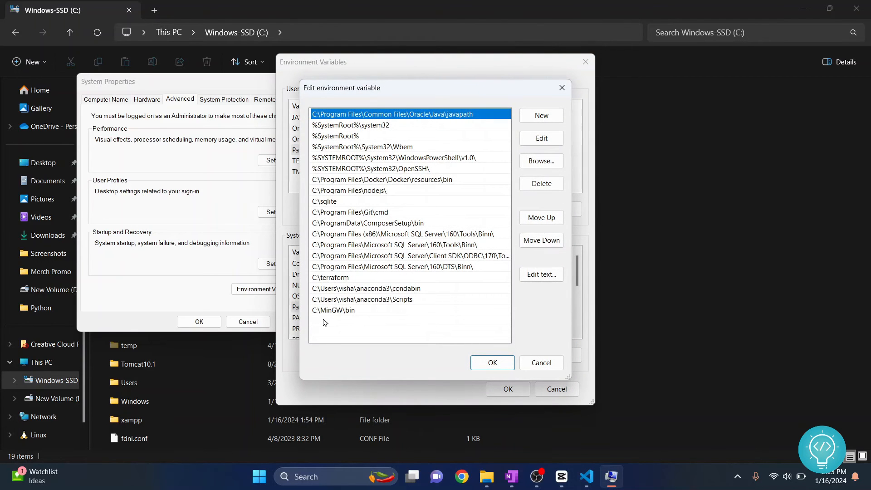
click(540, 116)
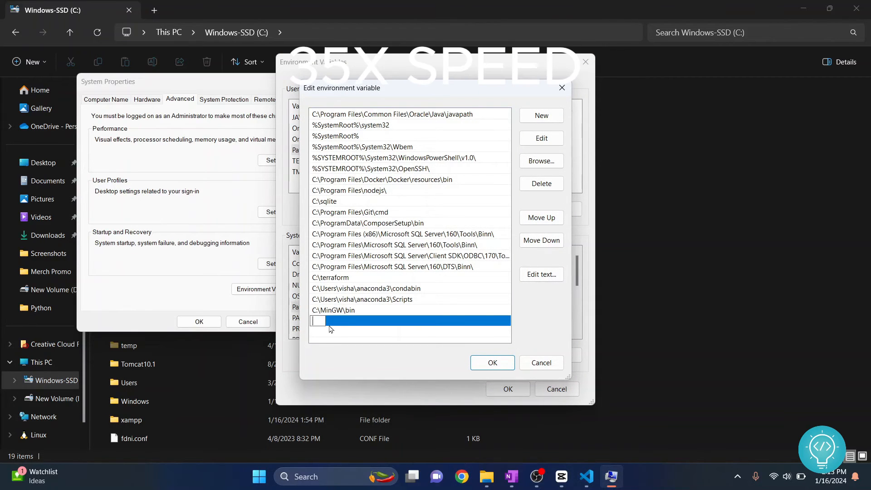
text(C:\xampp\php)
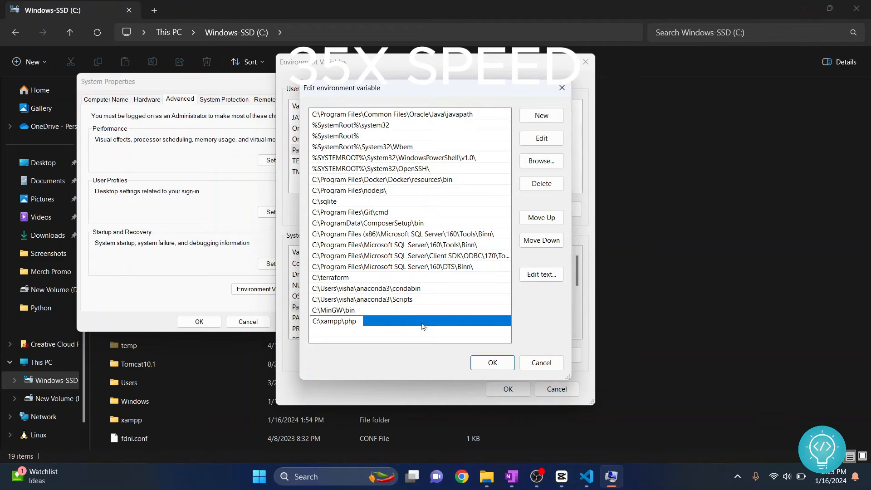
click(490, 362)
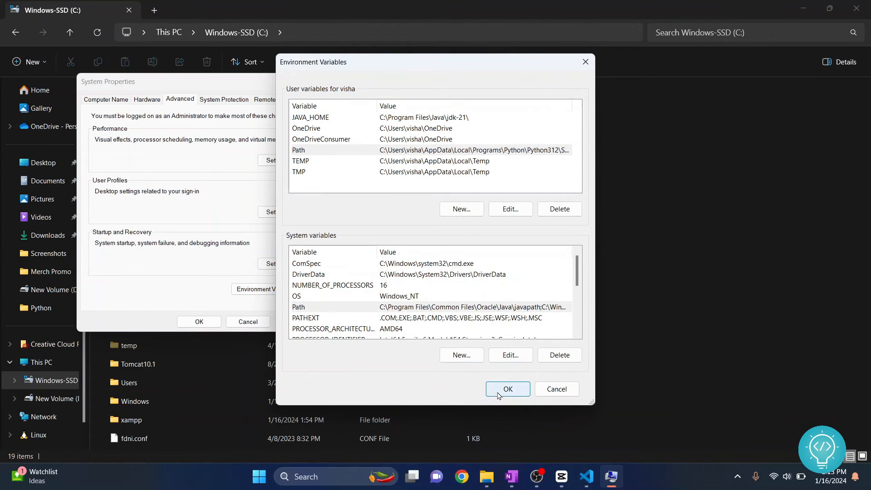
click(506, 389)
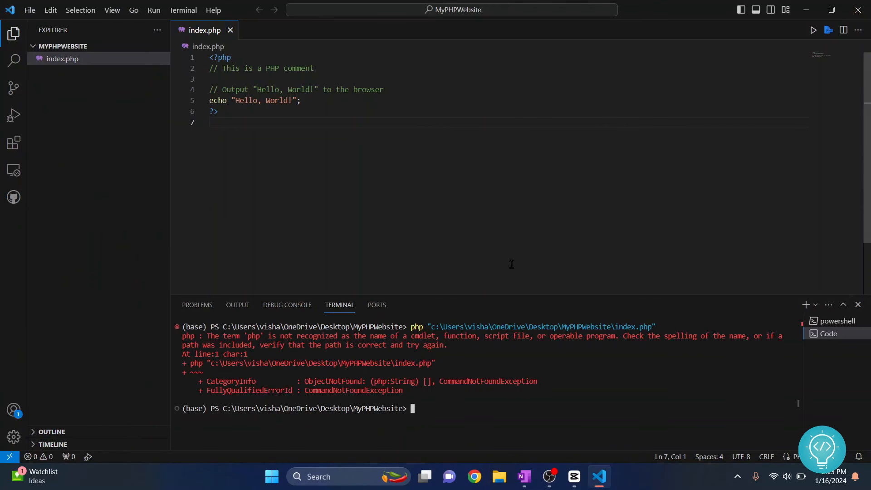
mouse_move(786, 50)
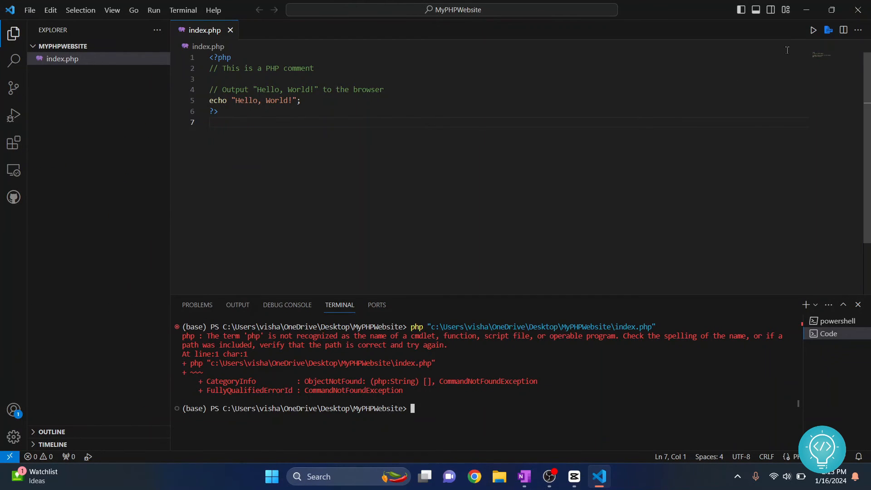
Kill the old terminal and rerun index.php, which still fails with php not recognized.
click(812, 30)
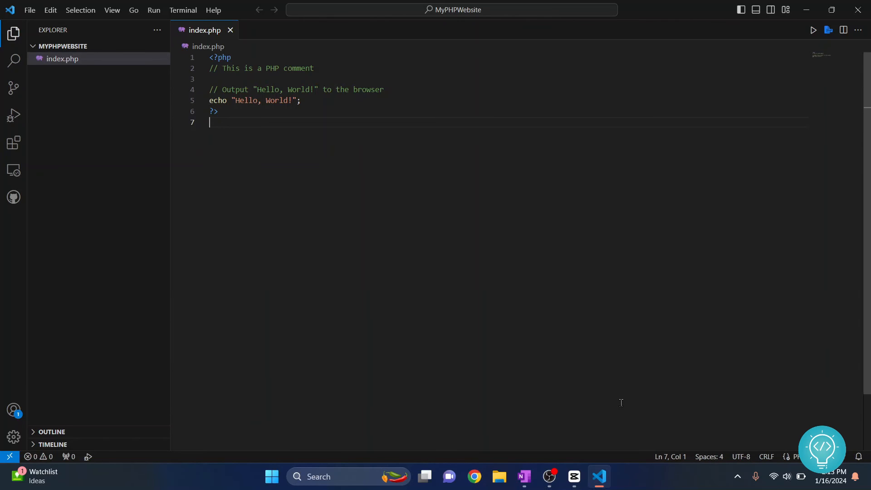
click(812, 30)
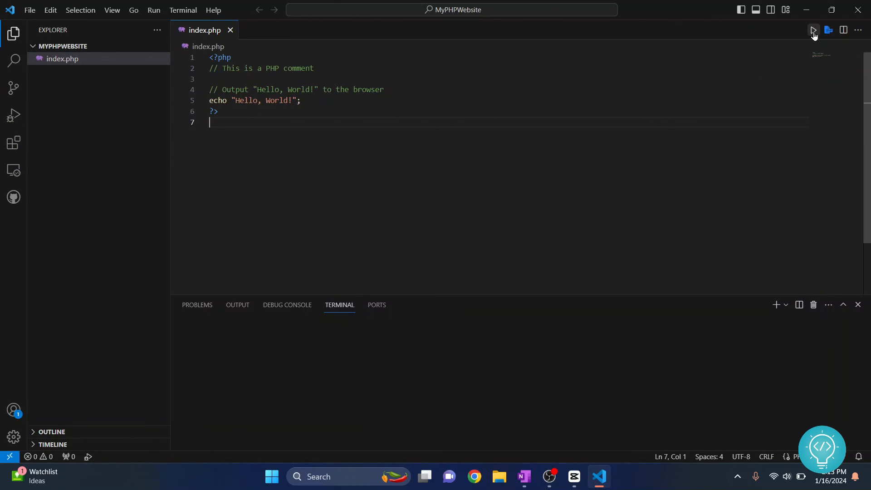
click(812, 30)
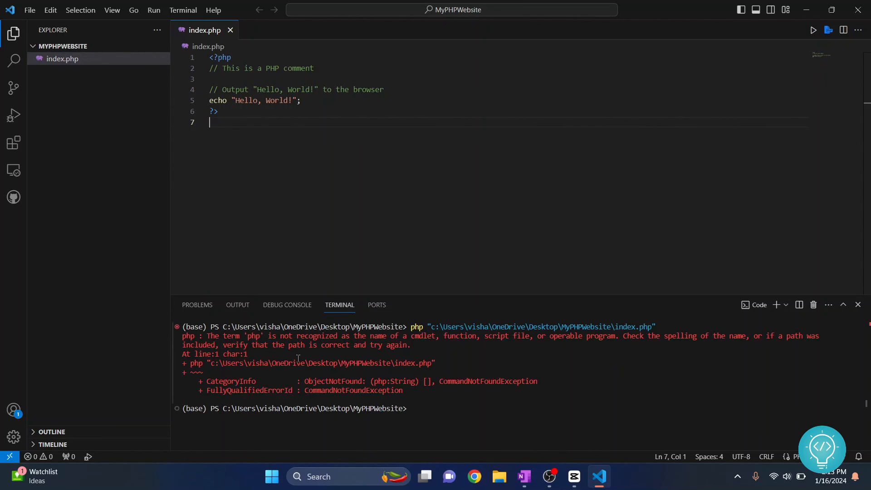
mouse_move(615, 277)
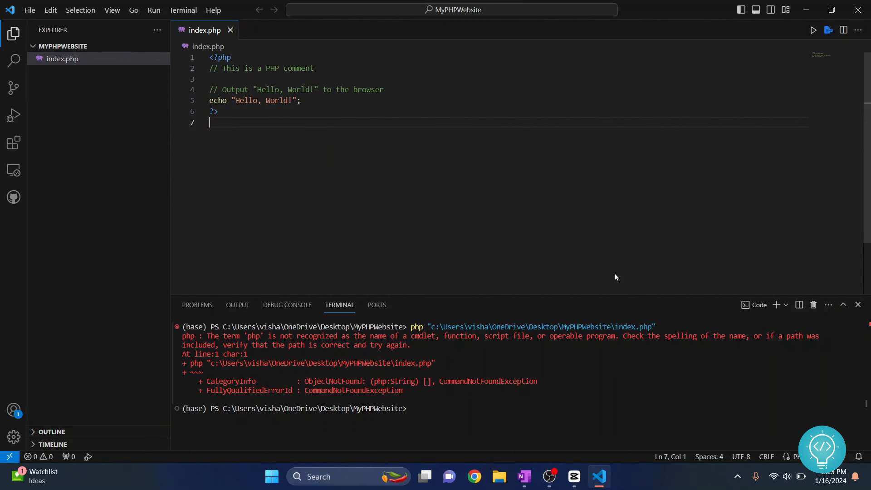
Close VS Code and search Start for 'visual Studio Code' to relaunch it.
click(561, 476)
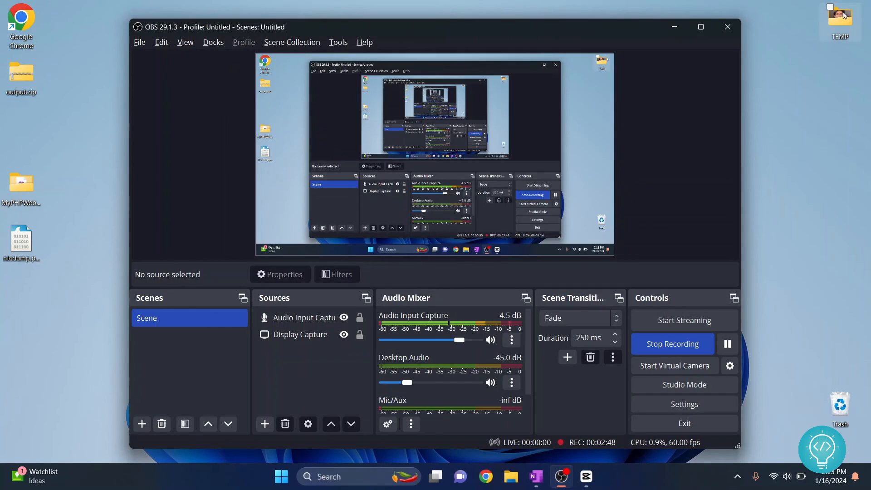
text(visual Studio Code)
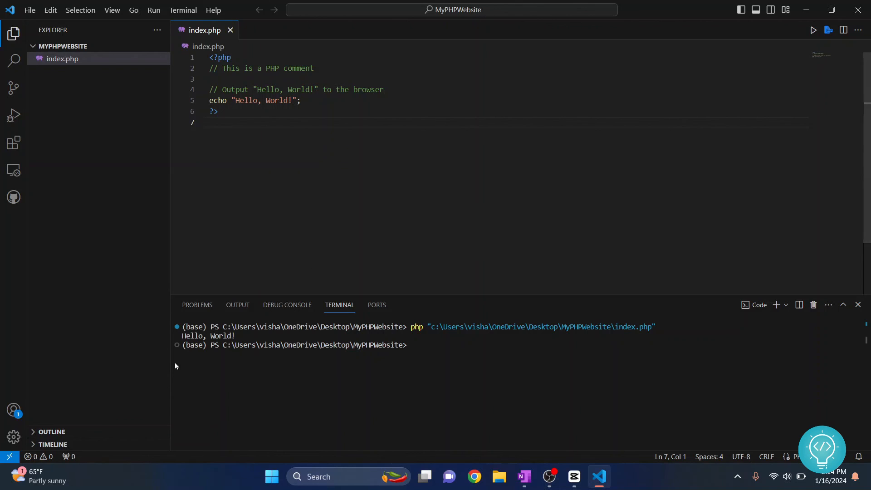
Highlight the Hello, World! output printed by index.php in the terminal.
double_click(209, 336)
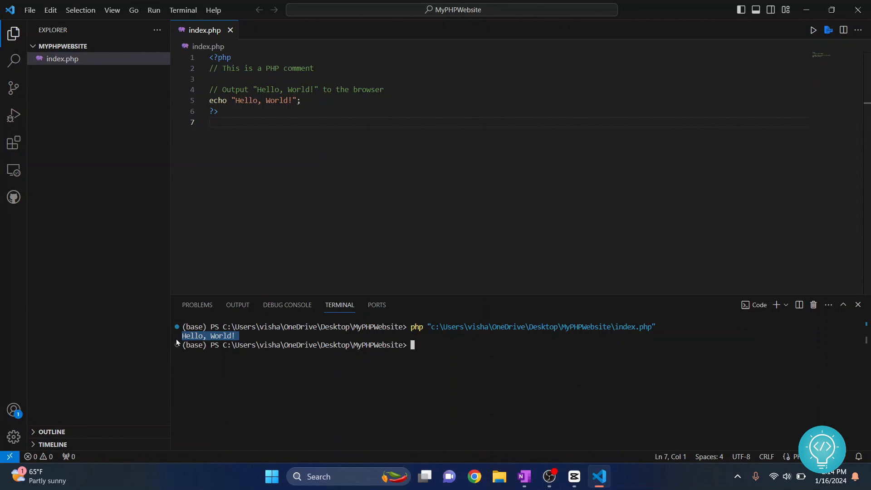
mouse_move(298, 345)
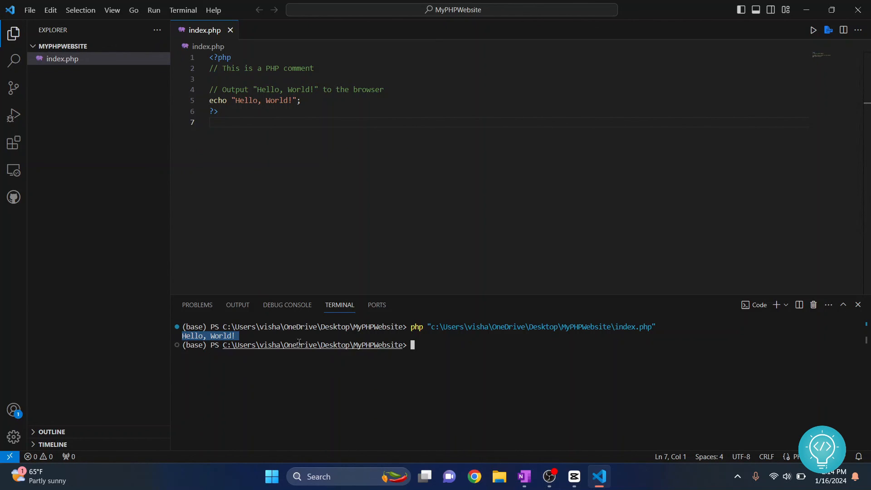